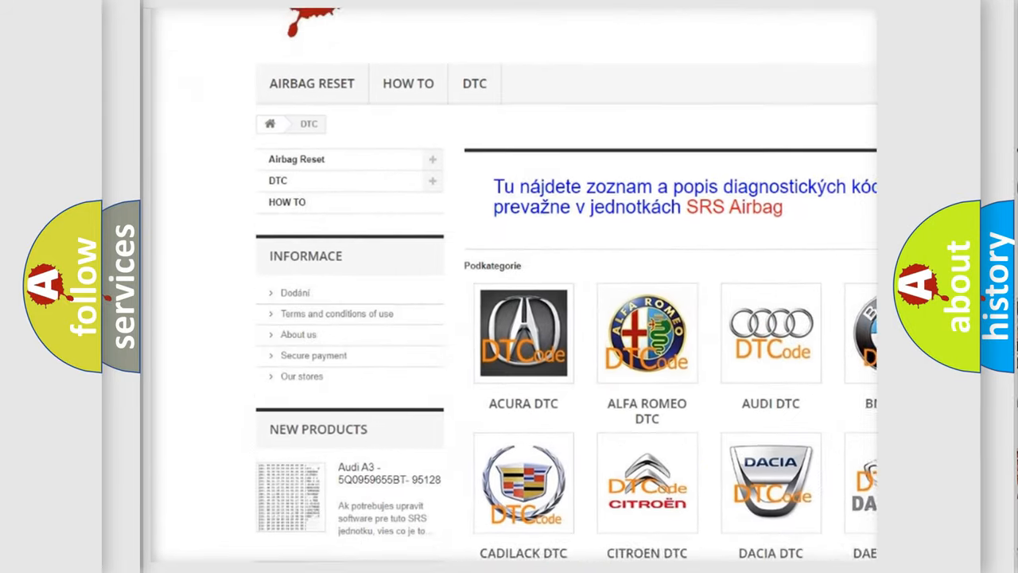
{"action": "scroll", "scroll_direction": "down", "scroll_amount": 3}
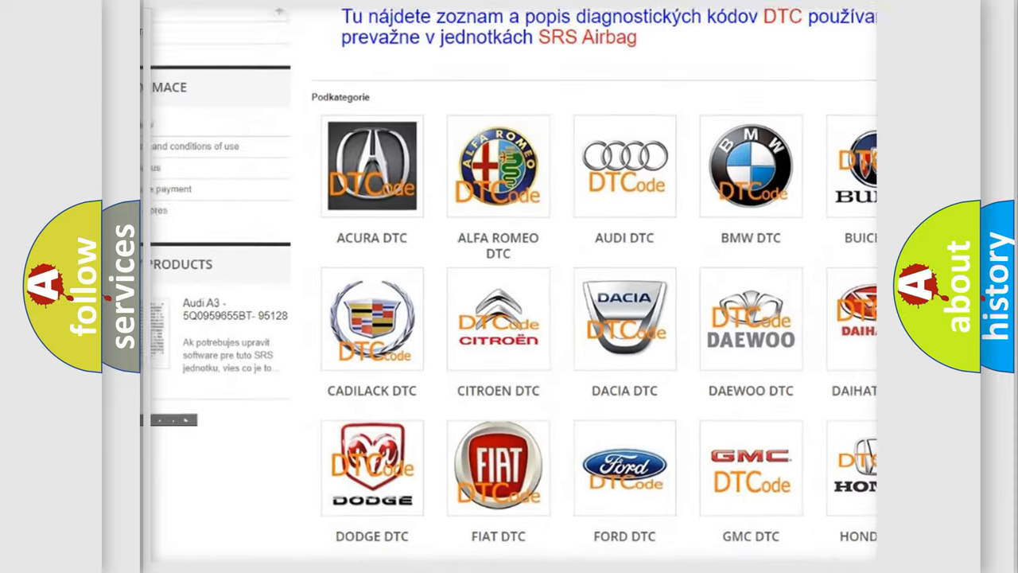
{"action": "scroll", "scroll_direction": "down", "scroll_amount": 3}
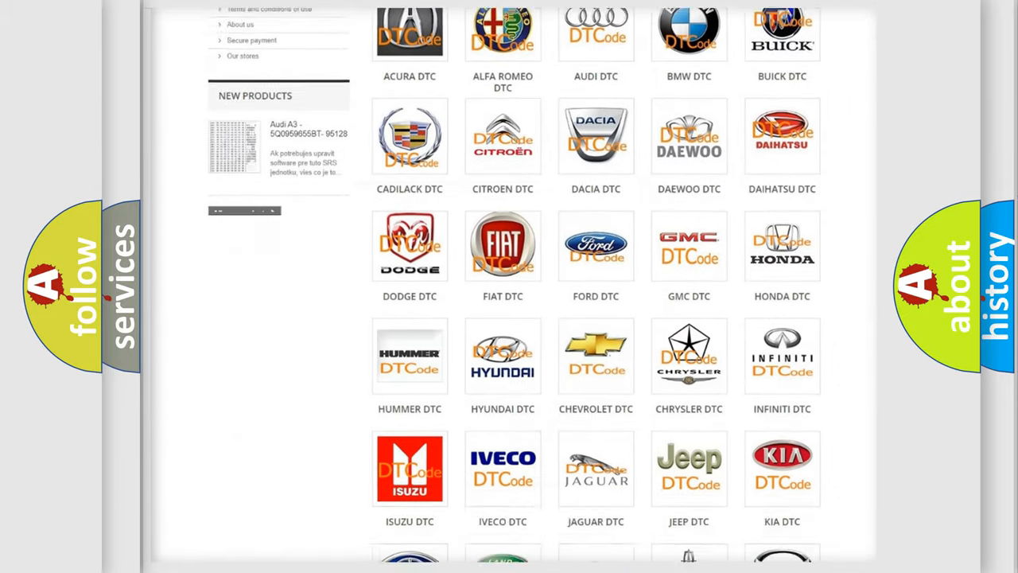
{"action": "scroll", "scroll_direction": "down", "scroll_amount": 3}
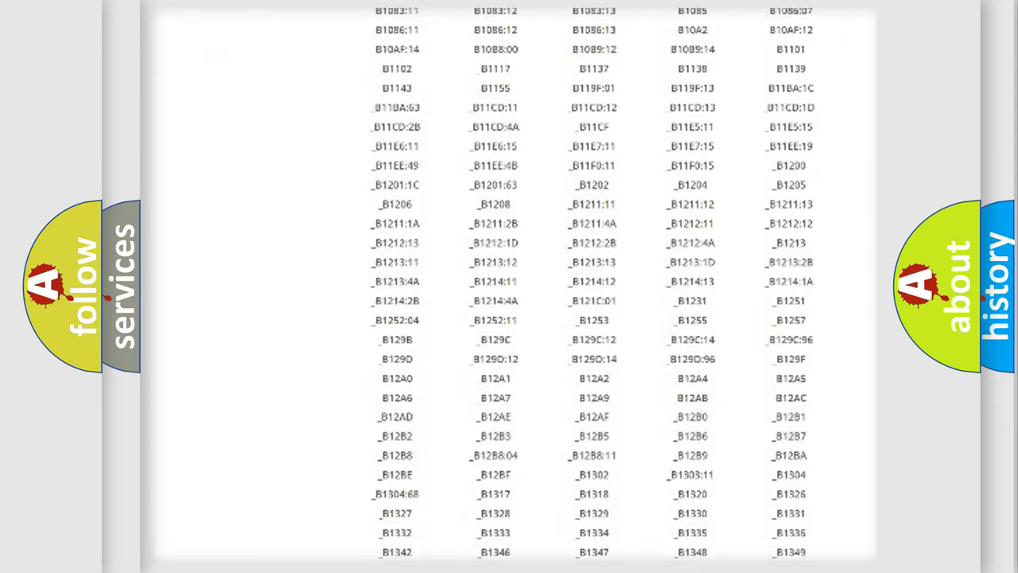
{"action": "scroll", "scroll_direction": "down", "scroll_amount": 3}
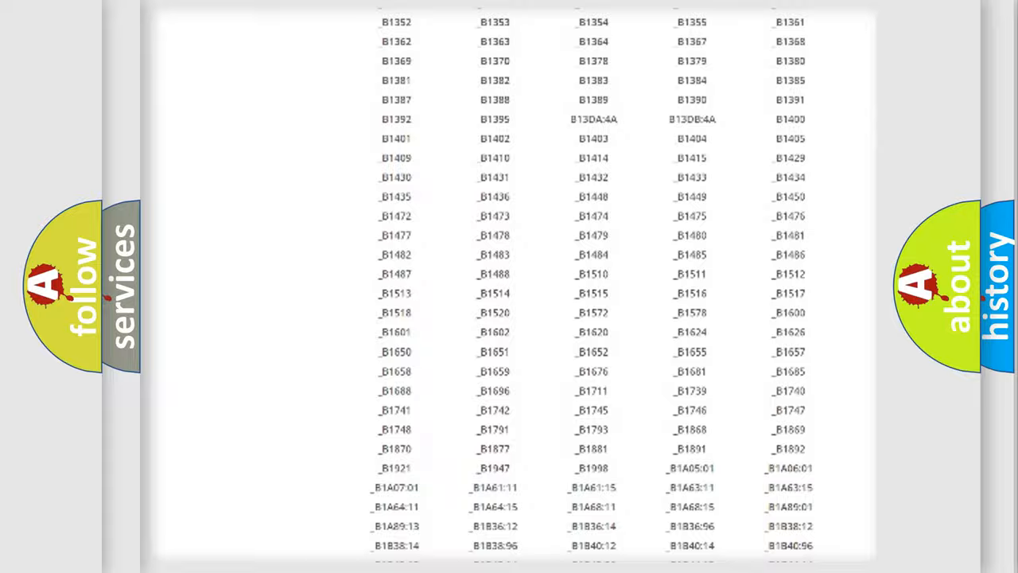